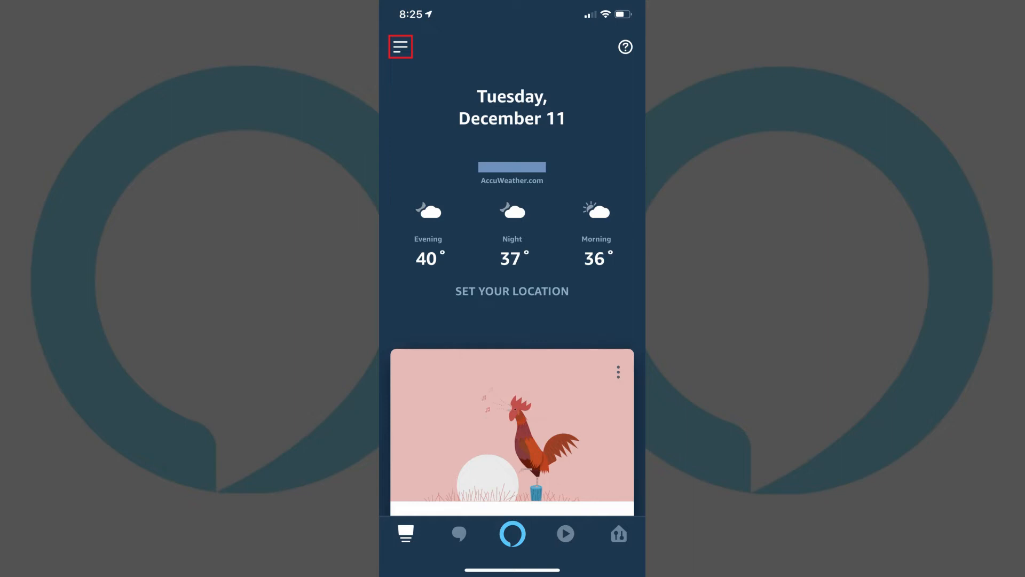
Reach the Alexa app's Settings screen from the main menu
left_click(400, 46)
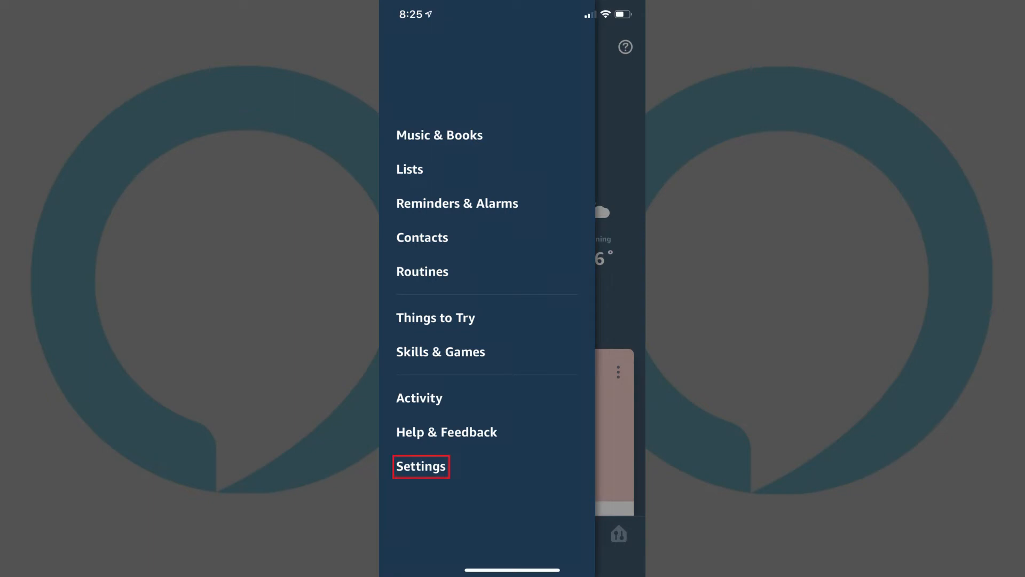
left_click(421, 467)
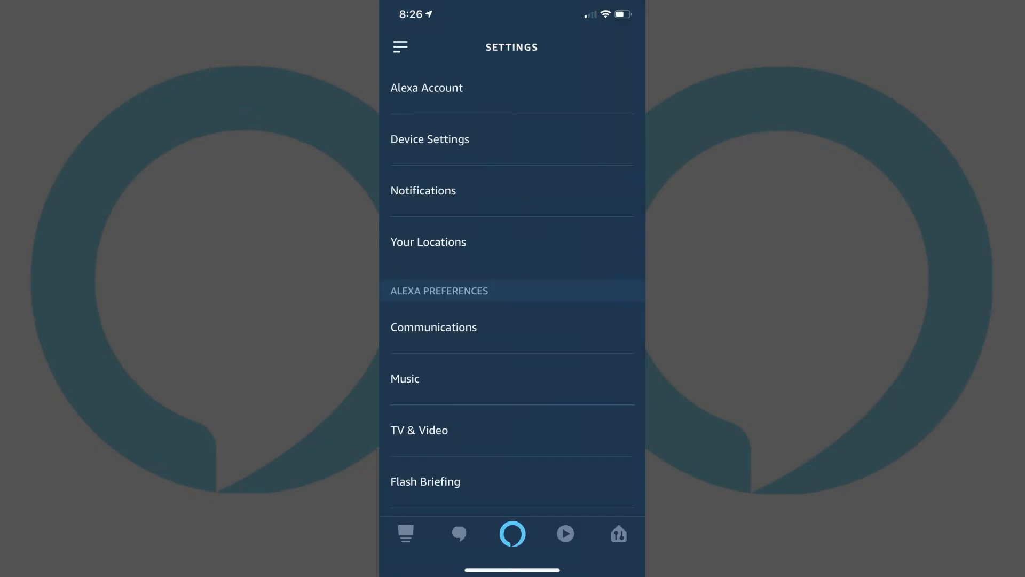
Enter Communications under Alexa Preferences, where Skype is listed as a linkable account
left_click(434, 327)
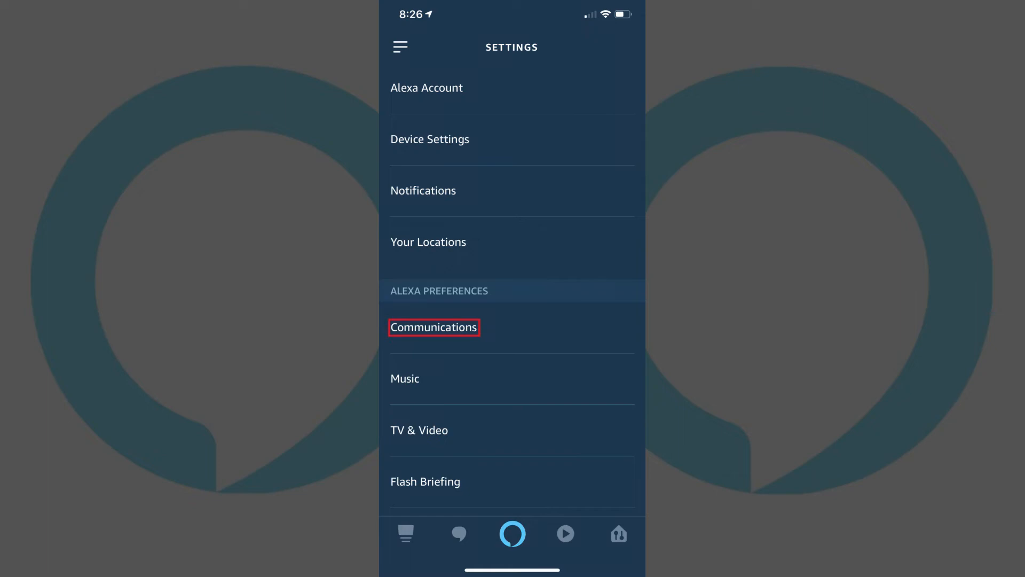
left_click(433, 326)
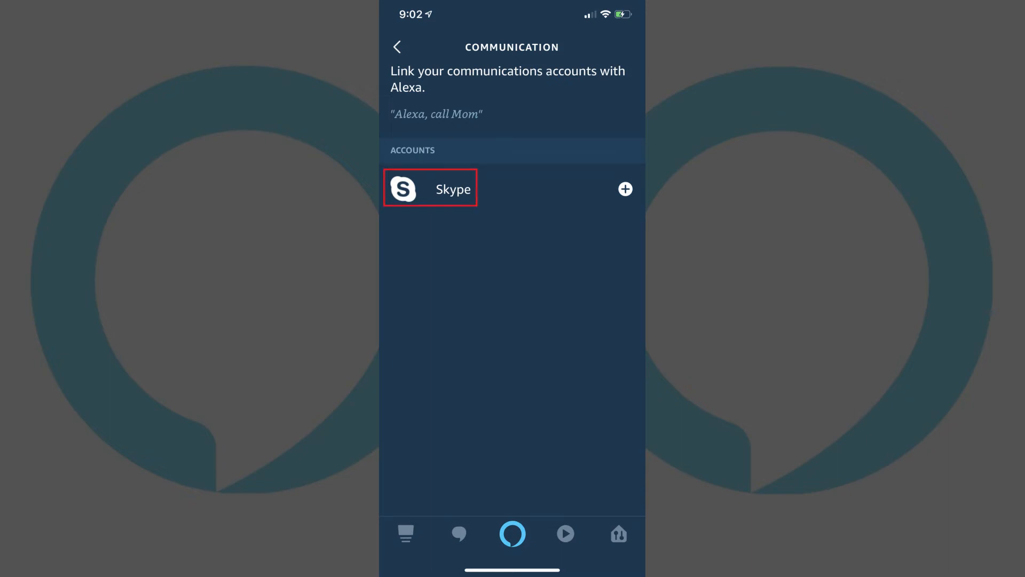
Choose Skype and start Sign In, bringing up the Microsoft sign-in page
left_click(431, 188)
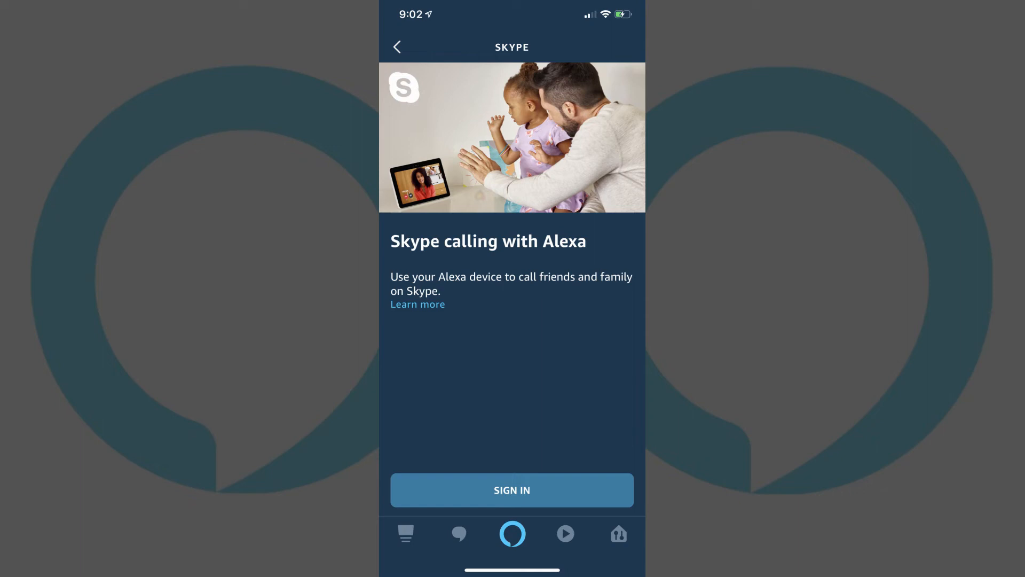
left_click(511, 491)
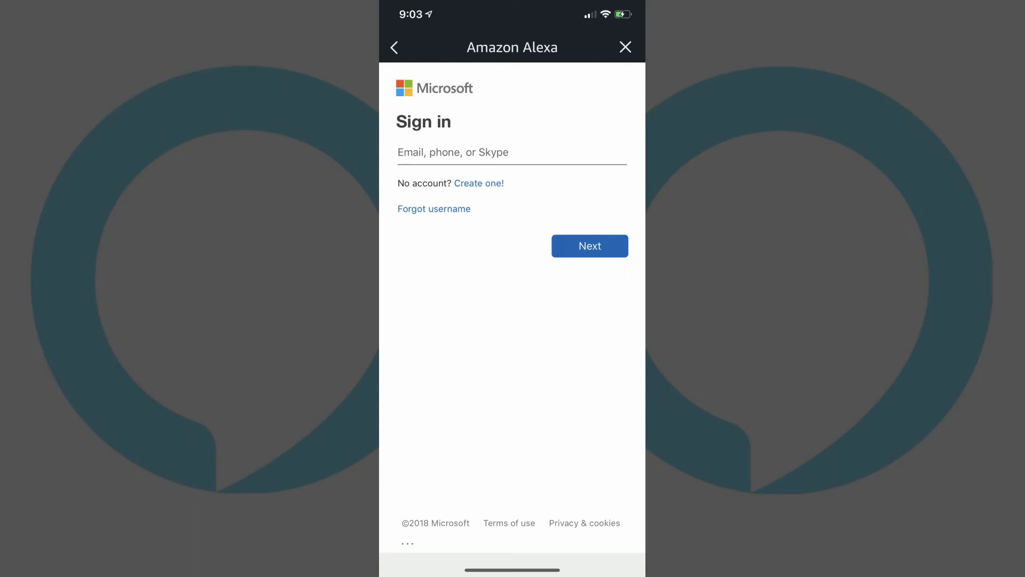
Submit the Microsoft email and password to reach Alexa's Skype permission request
left_click(588, 246)
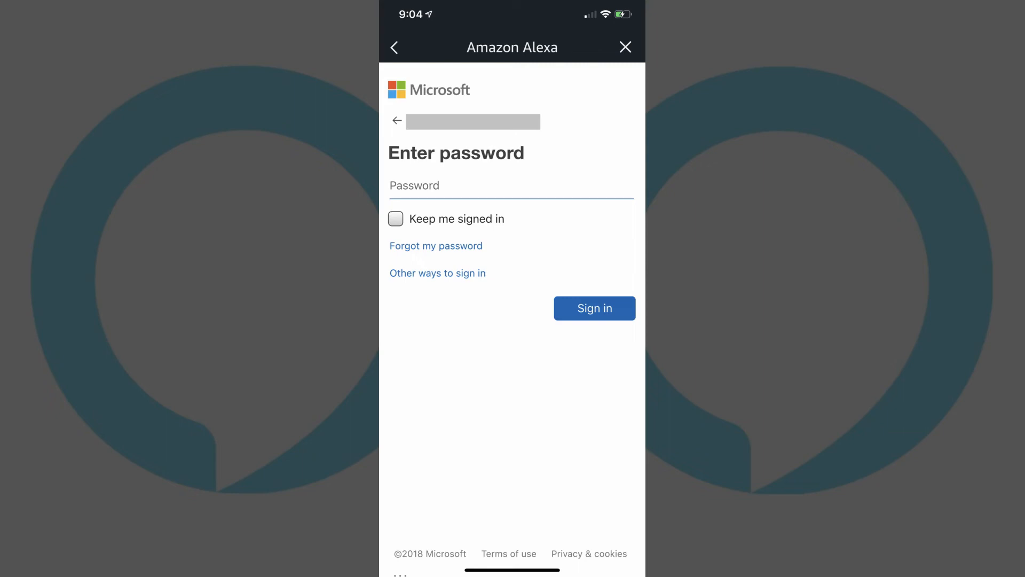
left_click(593, 308)
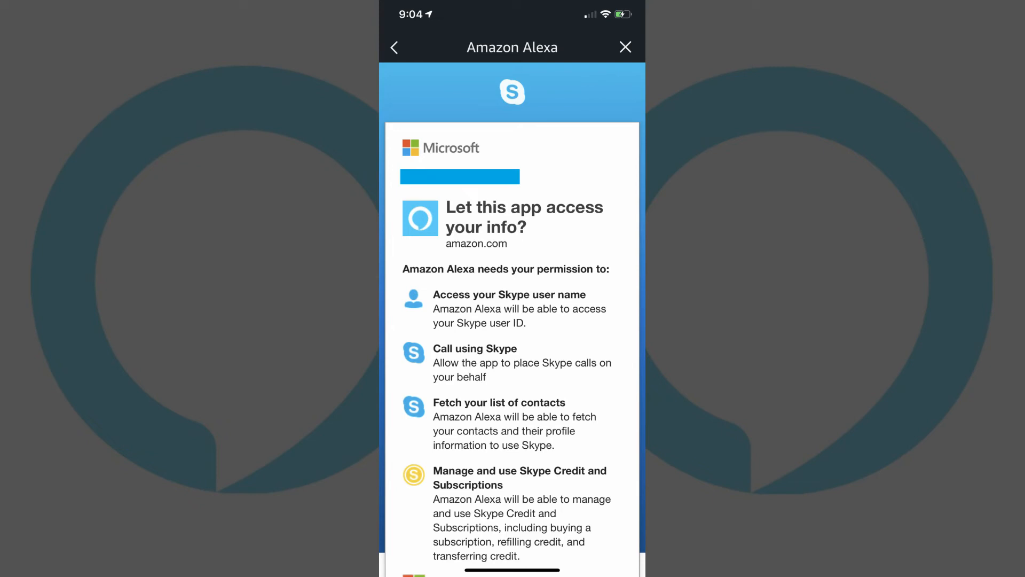
Accept with Yes so Alexa gets the requested Skype access and the account links
scroll("down", 3)
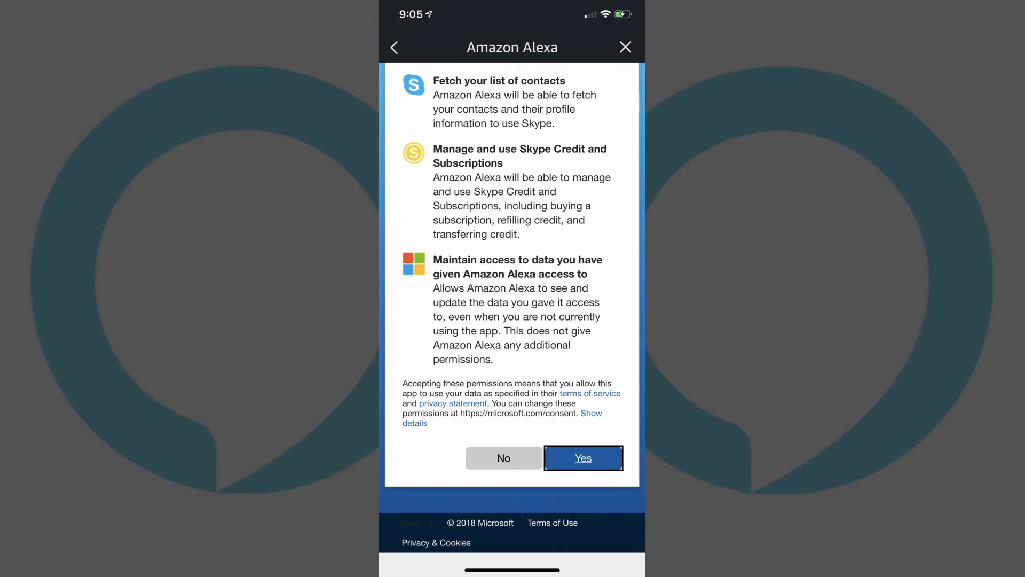
left_click(582, 458)
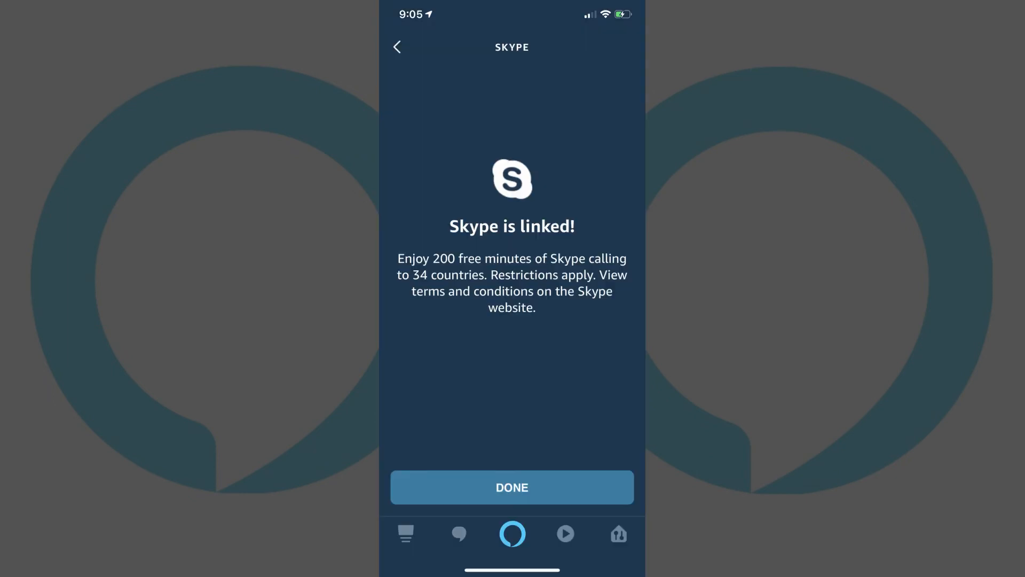
Confirm Done to land on the linked Skype account page with example voice commands
left_click(511, 487)
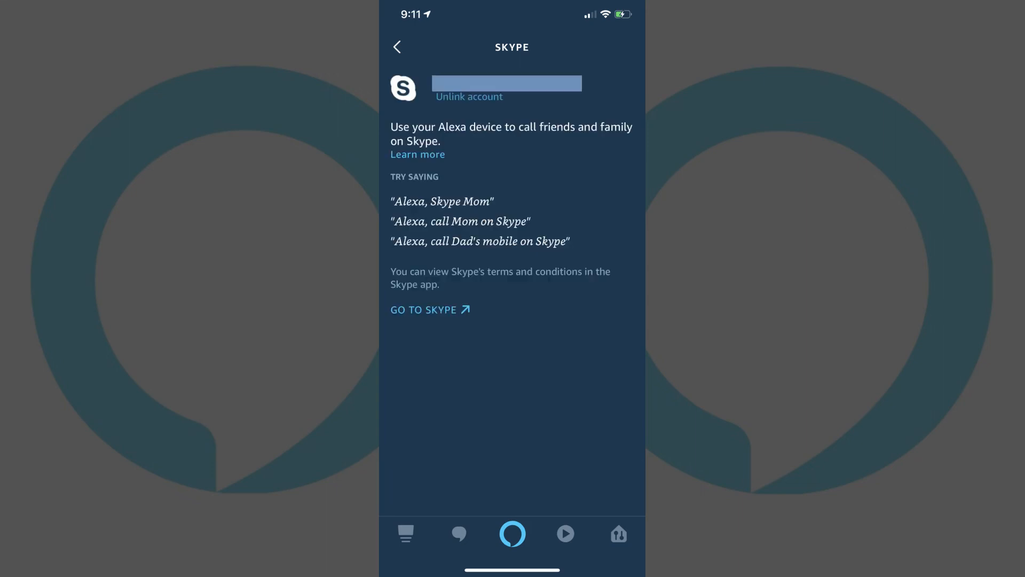